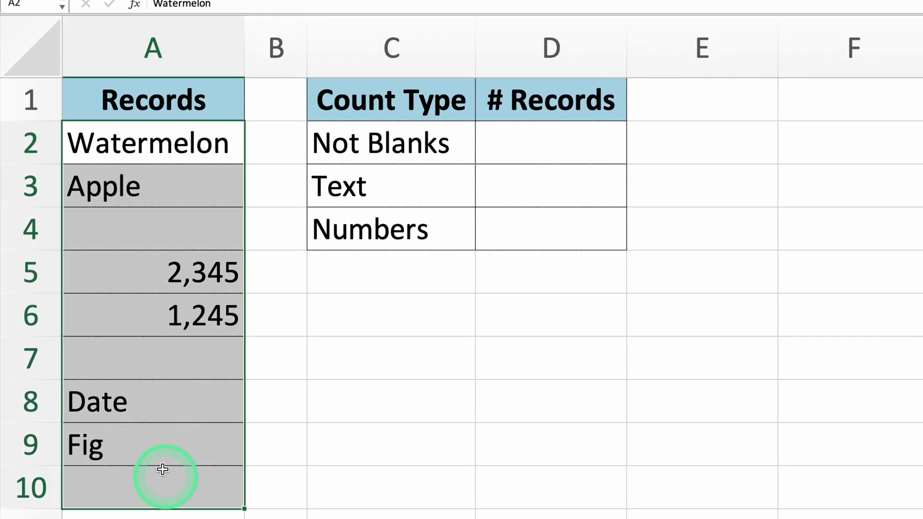
- Enter =COUNTIF(A2:A10,"<>") in D2 so Not Blanks returns 6
{"action": "left_click", "coordinate": [171, 229]}
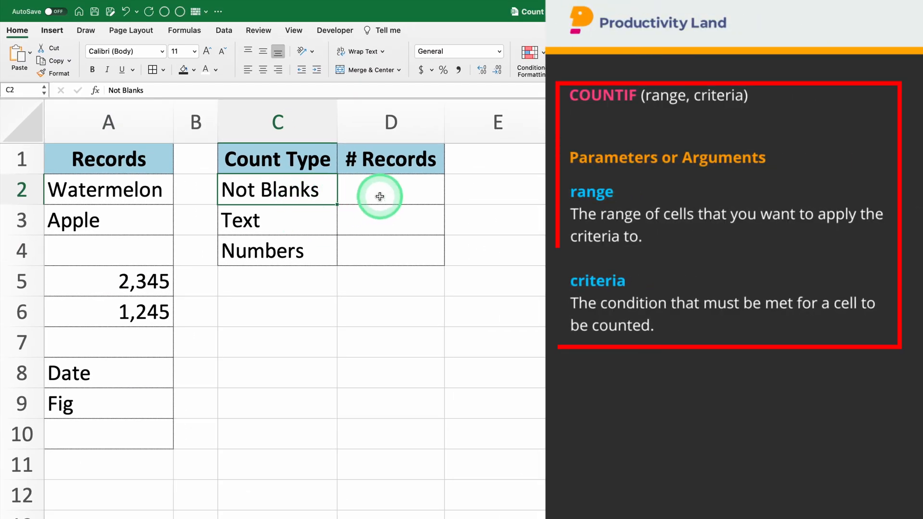
{"action": "type", "text": "=co"}
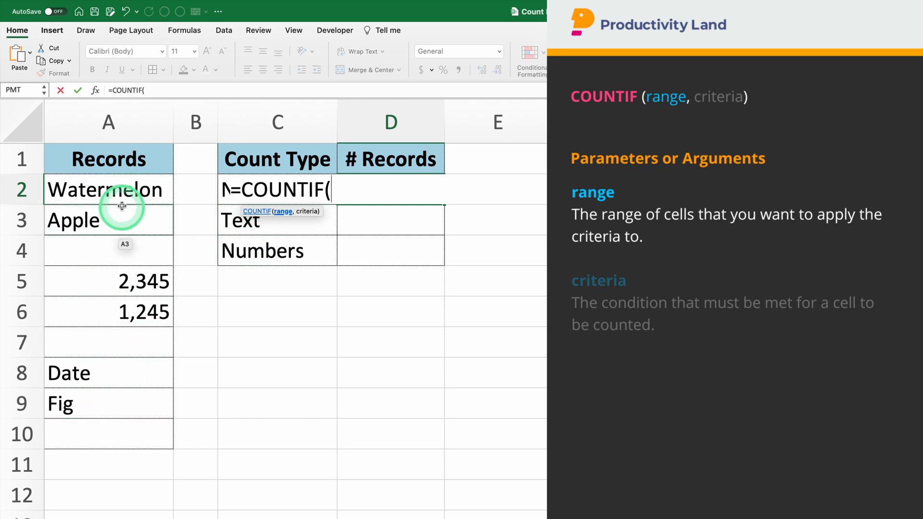
{"action": "left_click", "coordinate": [108, 189]}
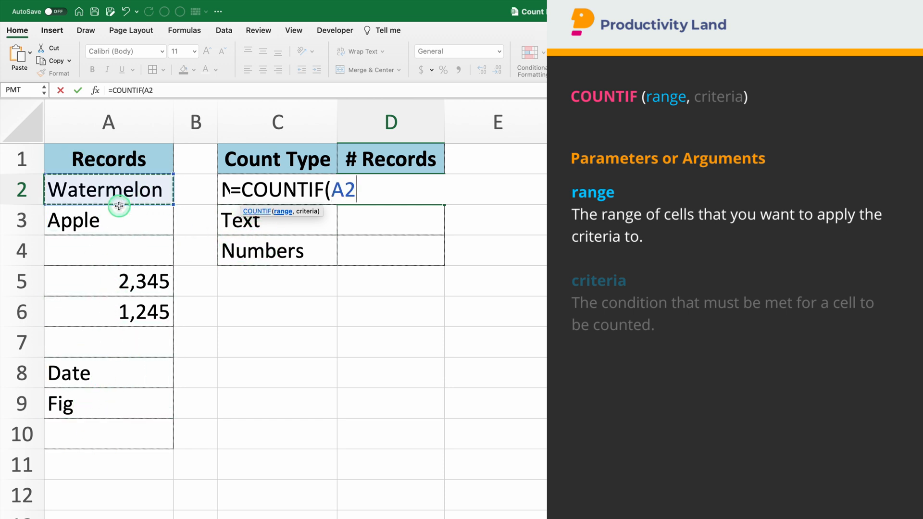
{"action": "left_click_drag", "start_coordinate": [109, 190], "coordinate": [109, 433]}
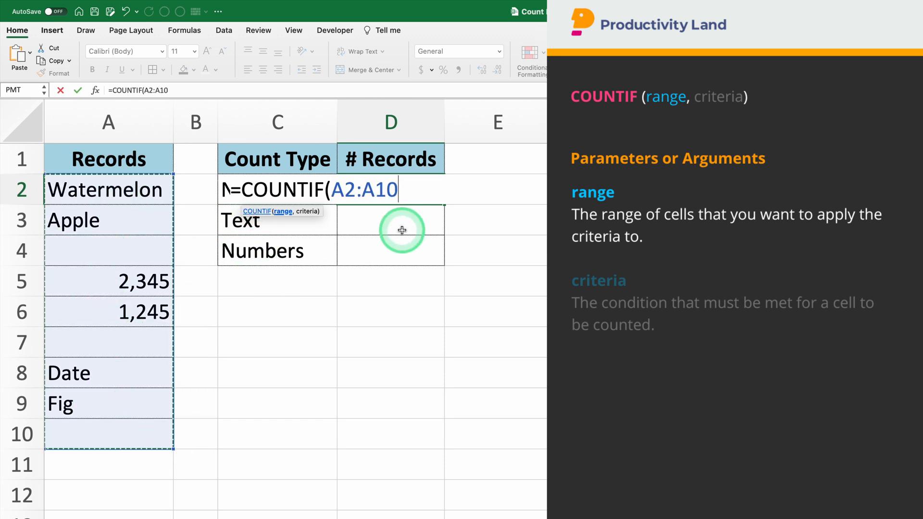
{"action": "type", "text": ","}
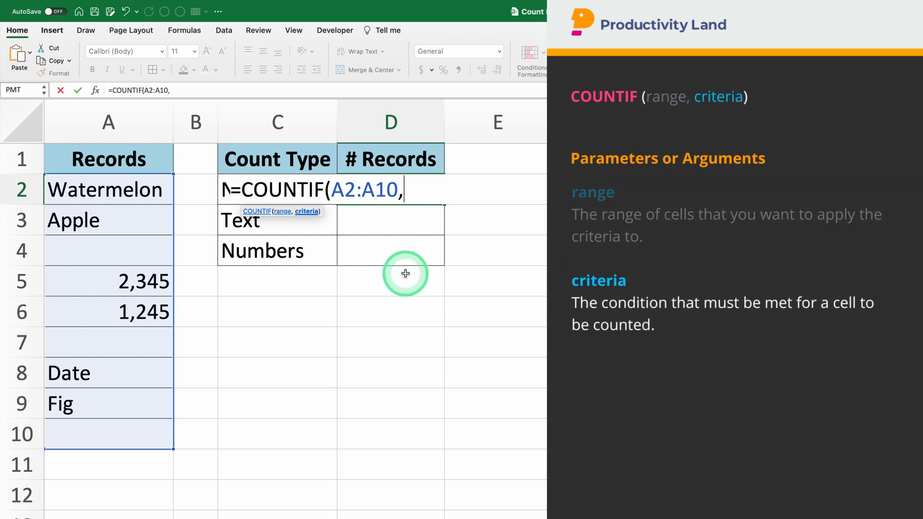
{"action": "mouse_move", "coordinate": [324, 267]}
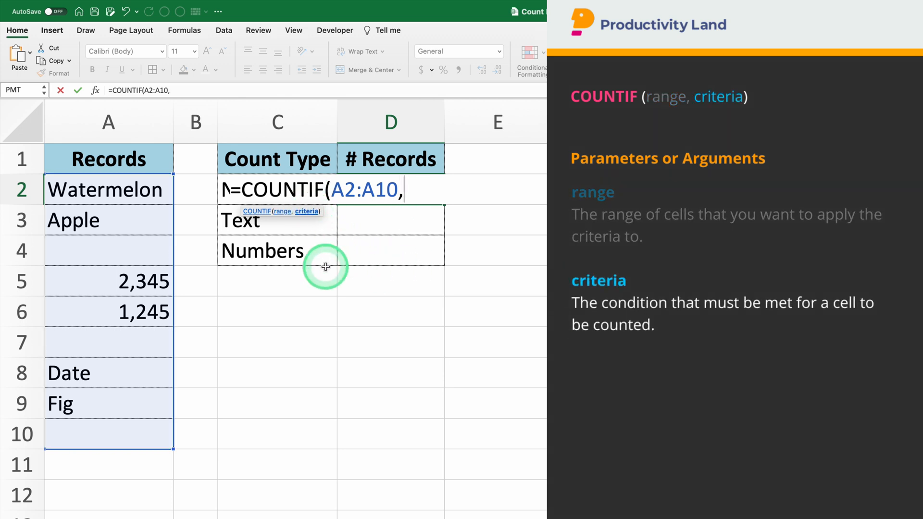
{"action": "type", "text": "\""}
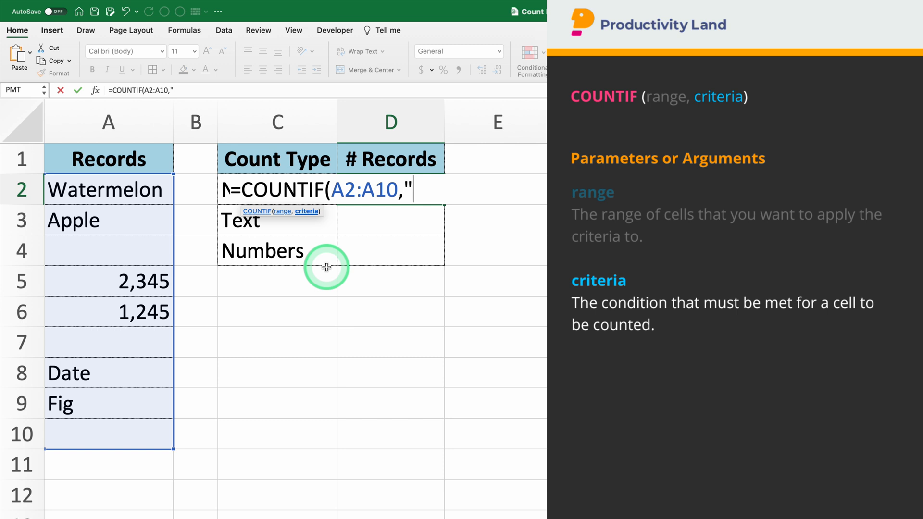
{"action": "type", "text": "<>\")"}
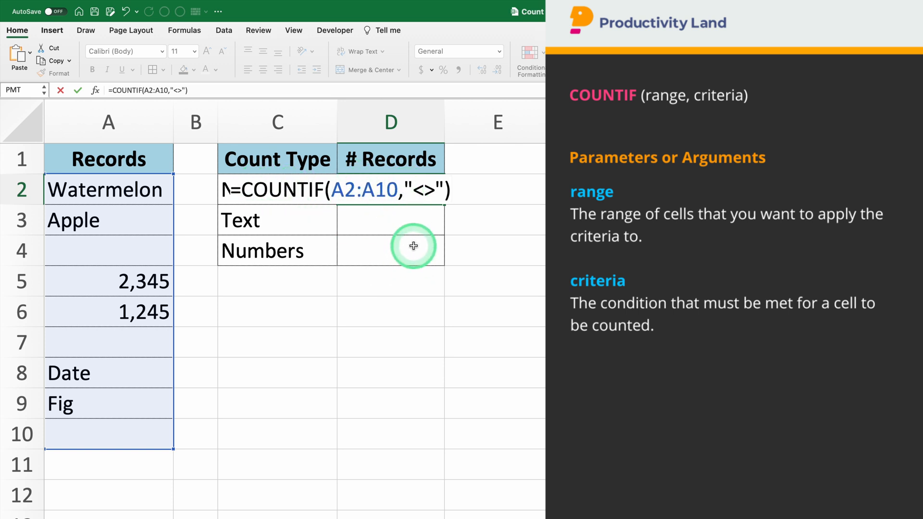
{"action": "mouse_move", "coordinate": [441, 291]}
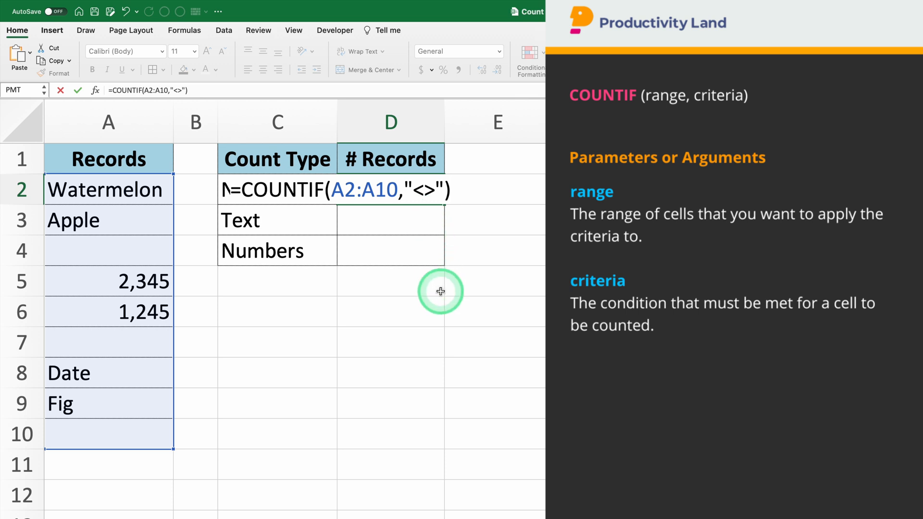
{"action": "mouse_move", "coordinate": [436, 320]}
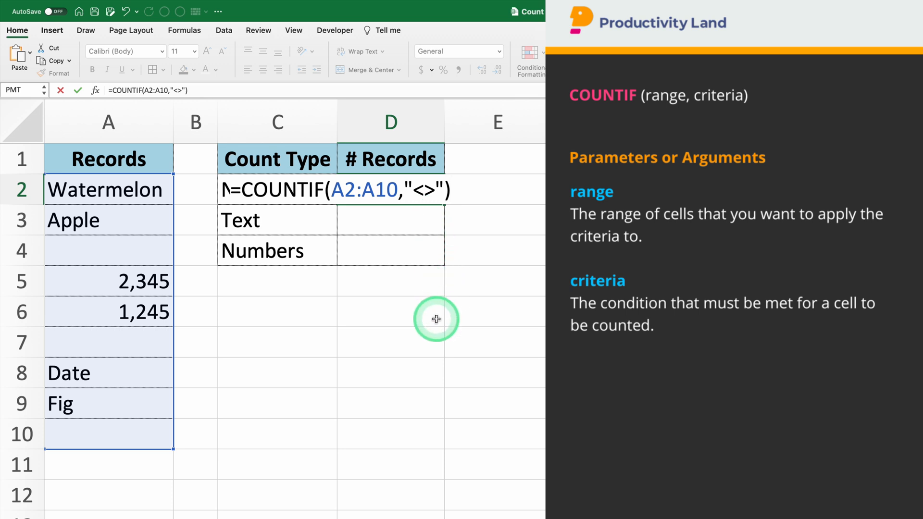
{"action": "key", "text": "Enter"}
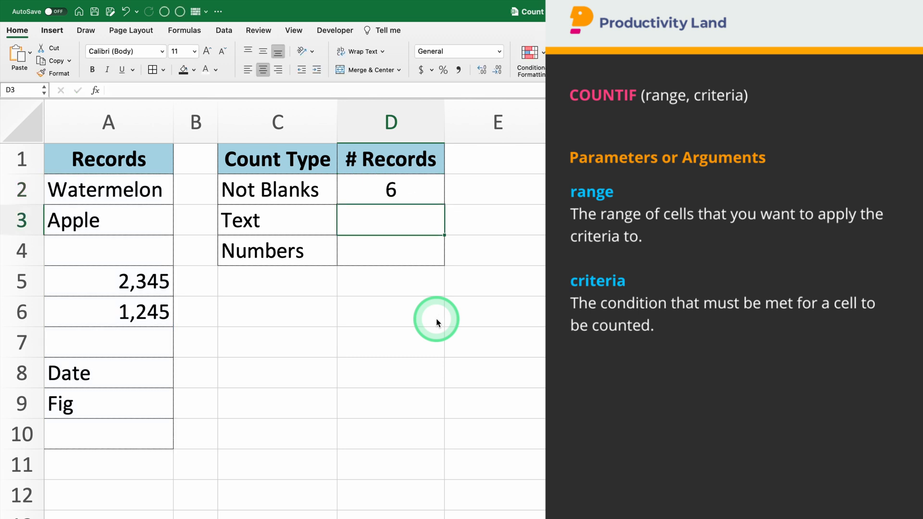
{"action": "mouse_move", "coordinate": [408, 310]}
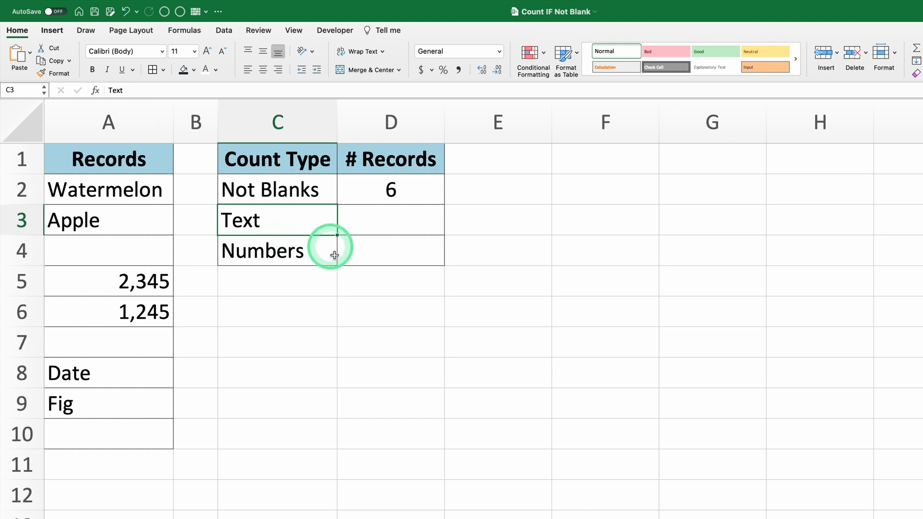
- Enter =COUNTIF(A2:A10,"*") in D3 so the Text row returns 4
{"action": "left_click", "coordinate": [277, 250]}
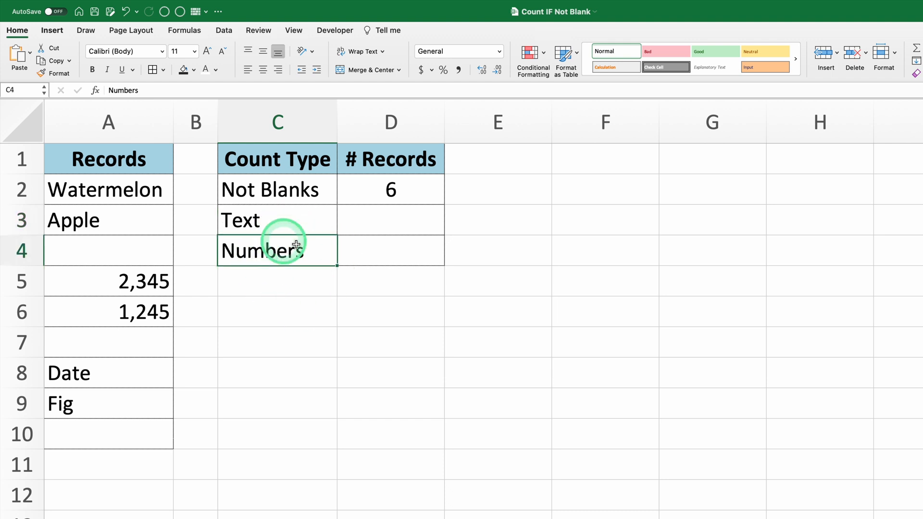
{"action": "mouse_move", "coordinate": [322, 359]}
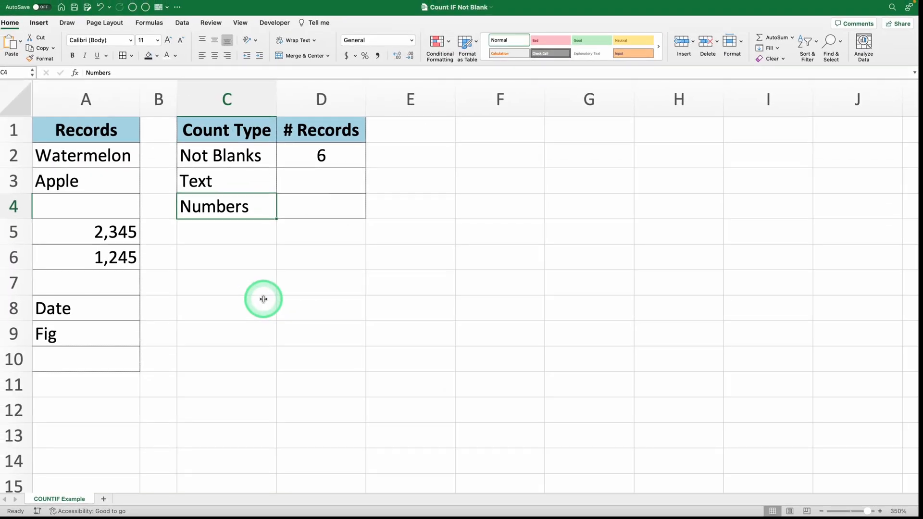
{"action": "left_click", "coordinate": [220, 181]}
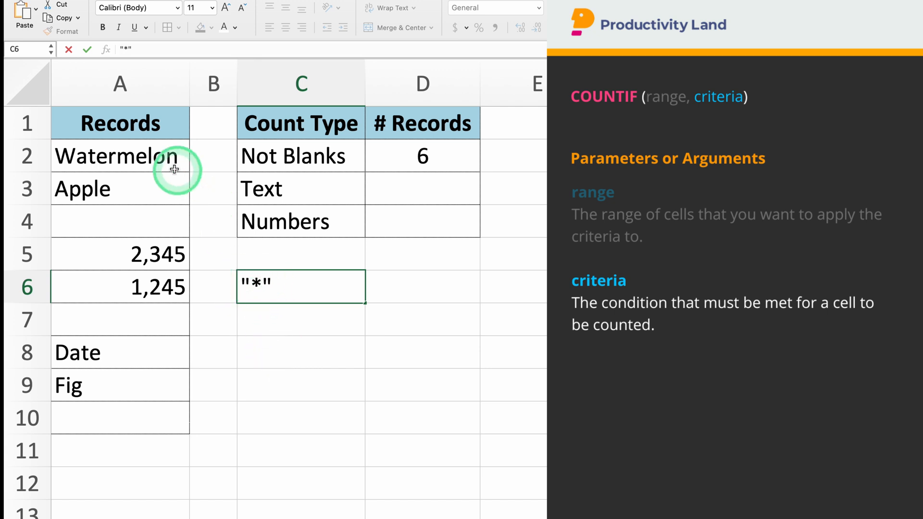
{"action": "mouse_move", "coordinate": [144, 317]}
{"action": "type", "text": "=COUNTIF(A2:A10,\""}
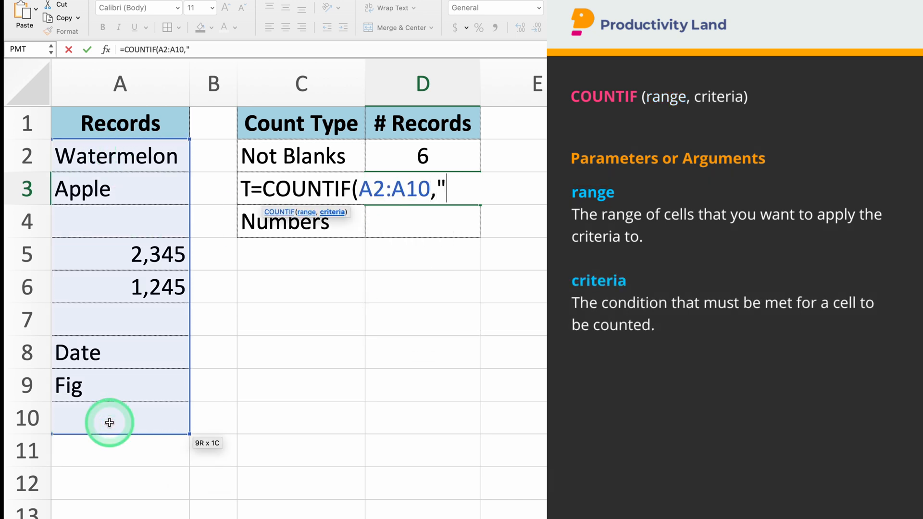
{"action": "type", "text": "*\""}
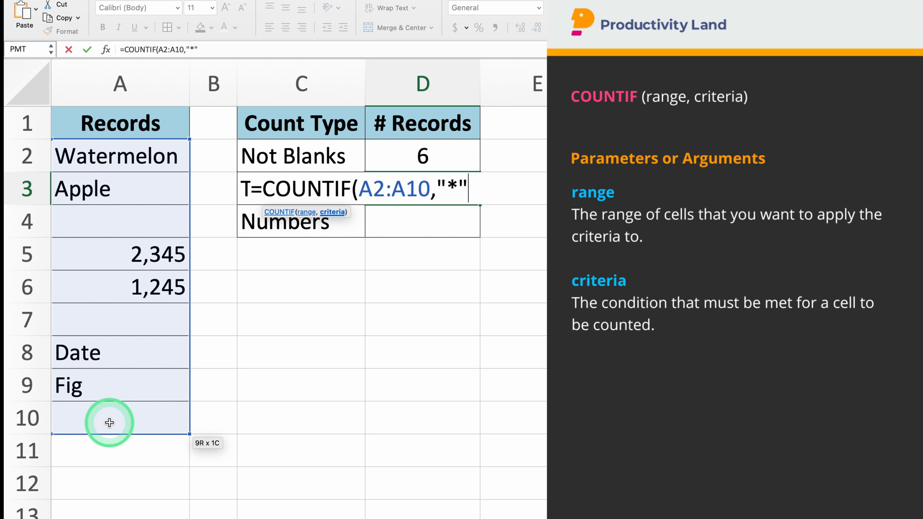
{"action": "type", "text": ")"}
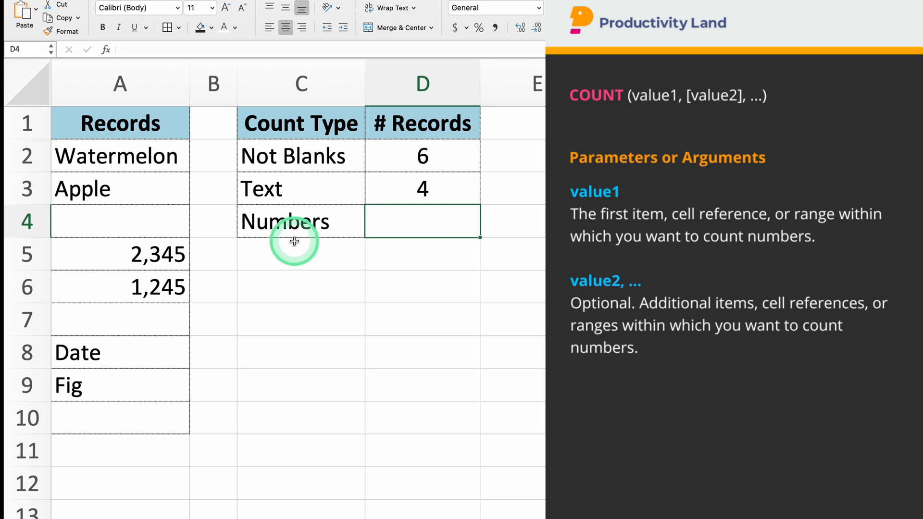
- Begin =COUNT(A2:A10 in the Numbers cell D4, range selected by dragging
{"action": "left_click", "coordinate": [119, 254]}
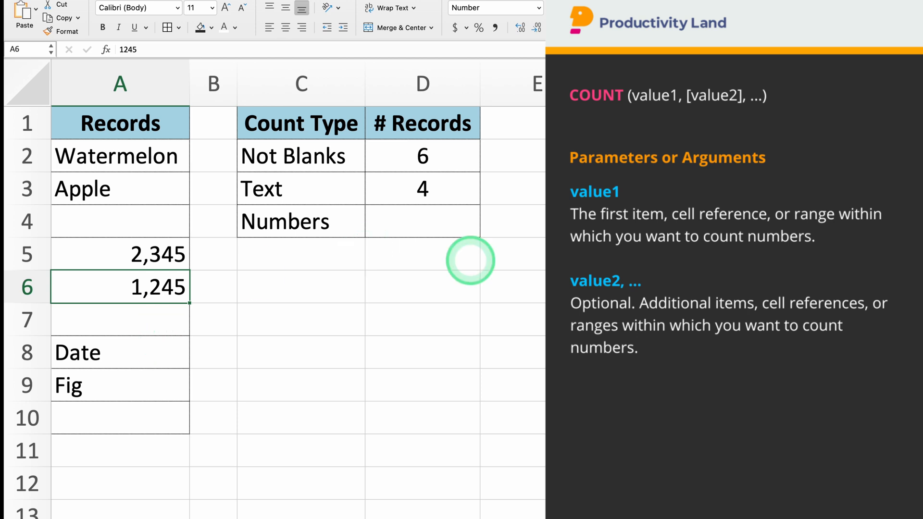
{"action": "left_click", "coordinate": [422, 221]}
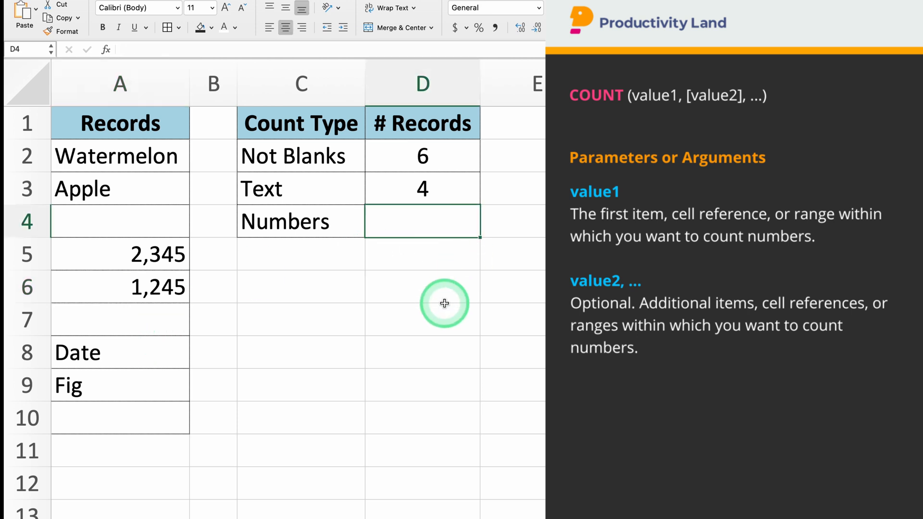
{"action": "type", "text": "="}
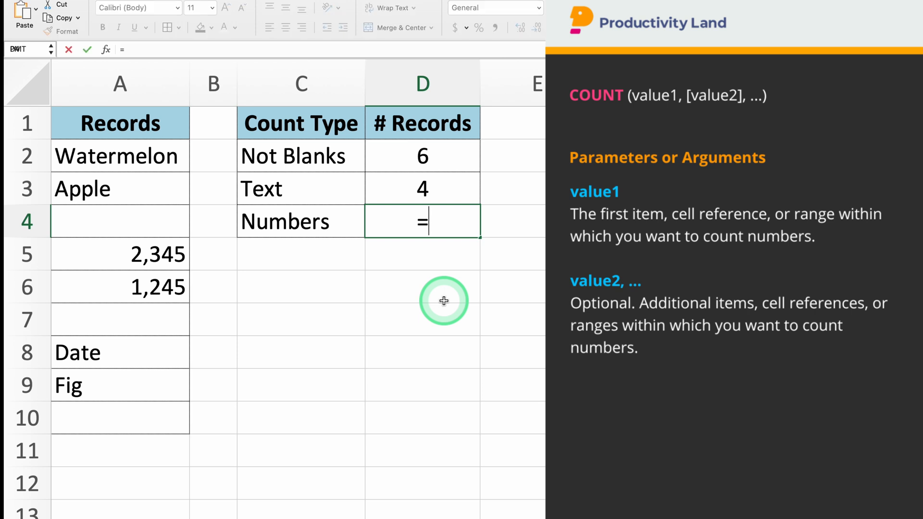
{"action": "type", "text": "COUNT("}
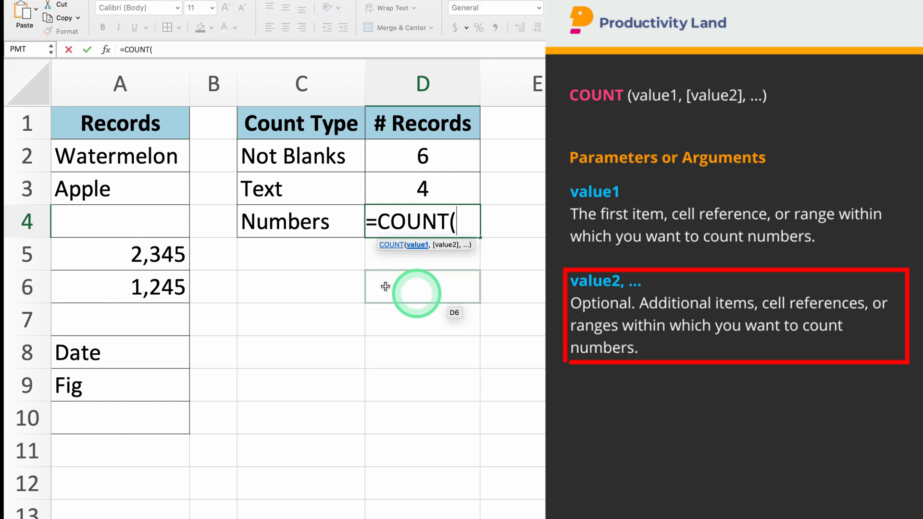
{"action": "left_click_drag", "start_coordinate": [119, 156], "coordinate": [119, 418]}
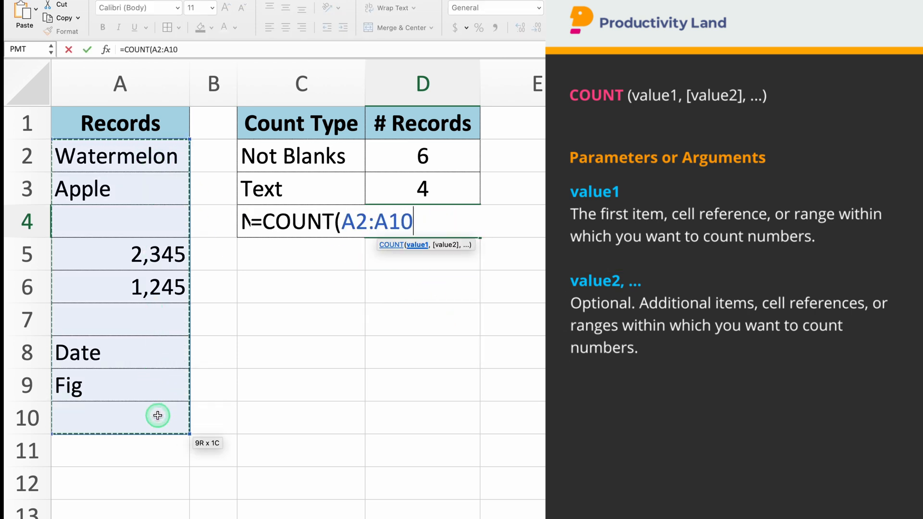